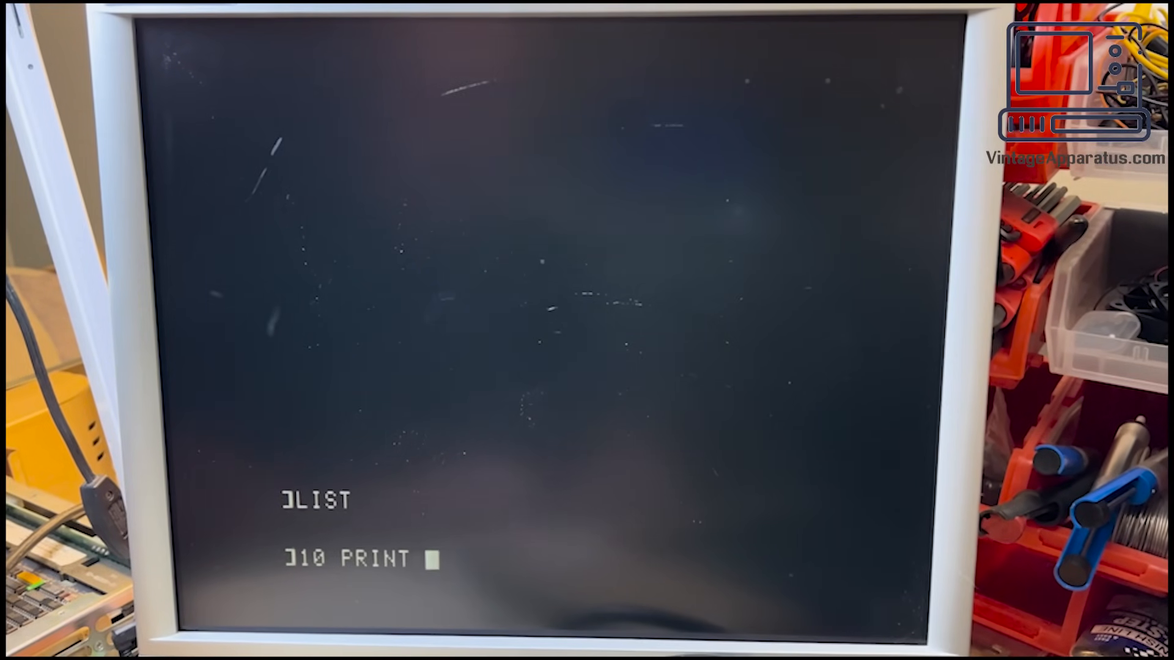
# - Enter 10 PRINT "HI MOM!" and 20 GOTO 10, RUN the loop, break it and LIST the program
pyautogui.write('"HI MOM!')
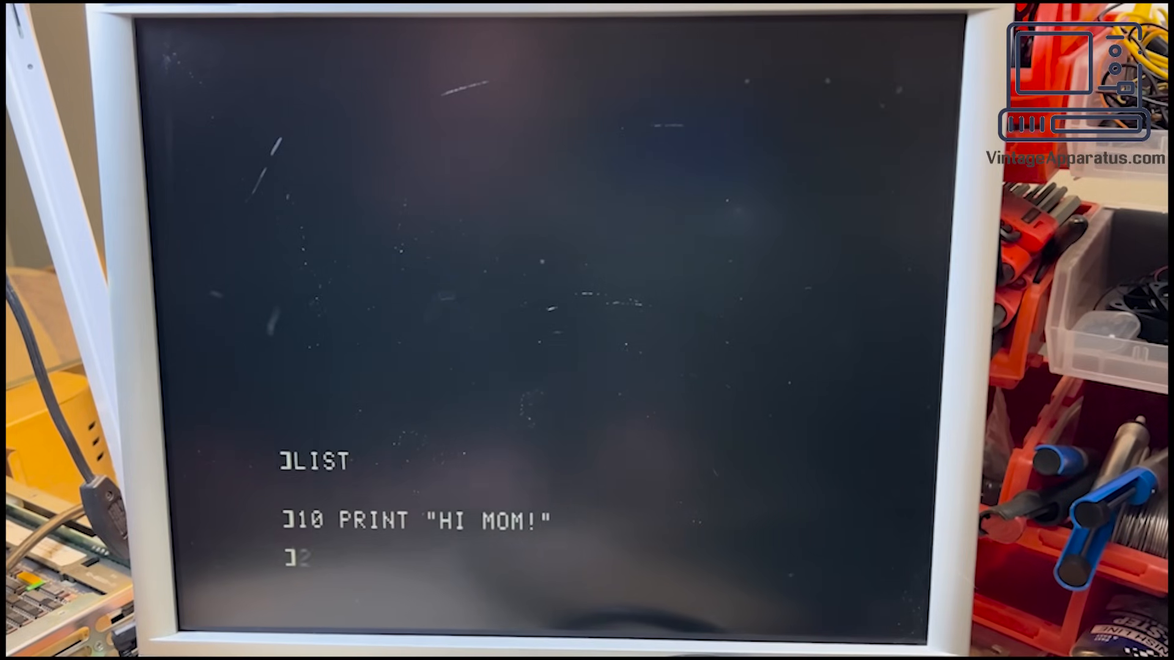
pyautogui.write('20 GOTO 10')
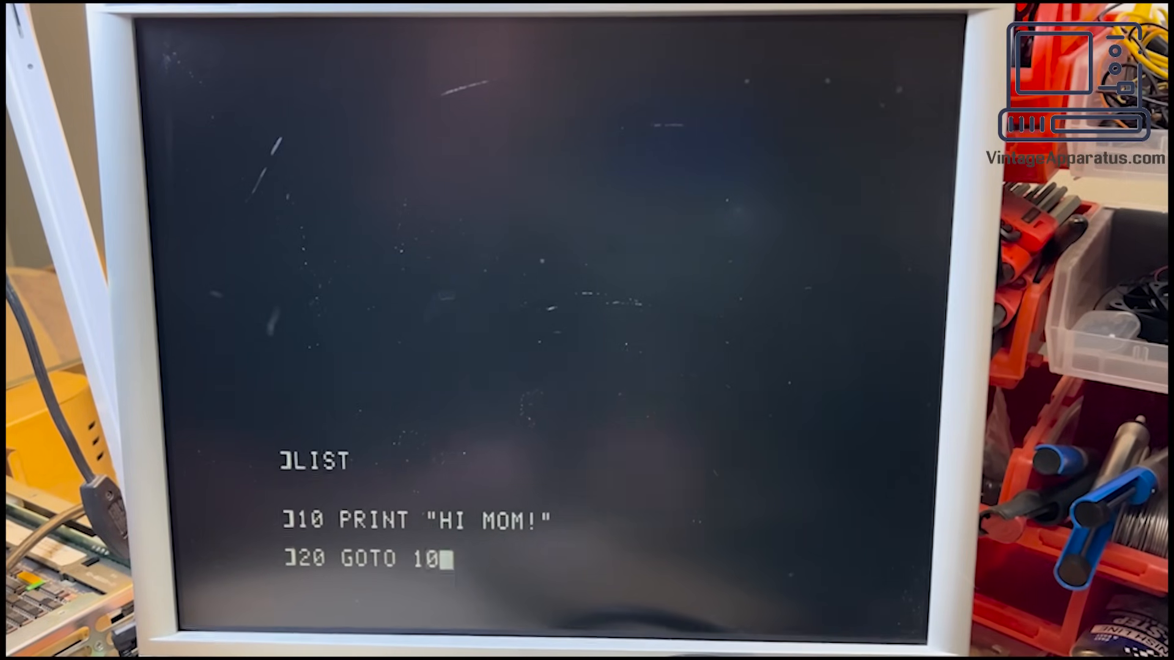
pyautogui.write('RUN')
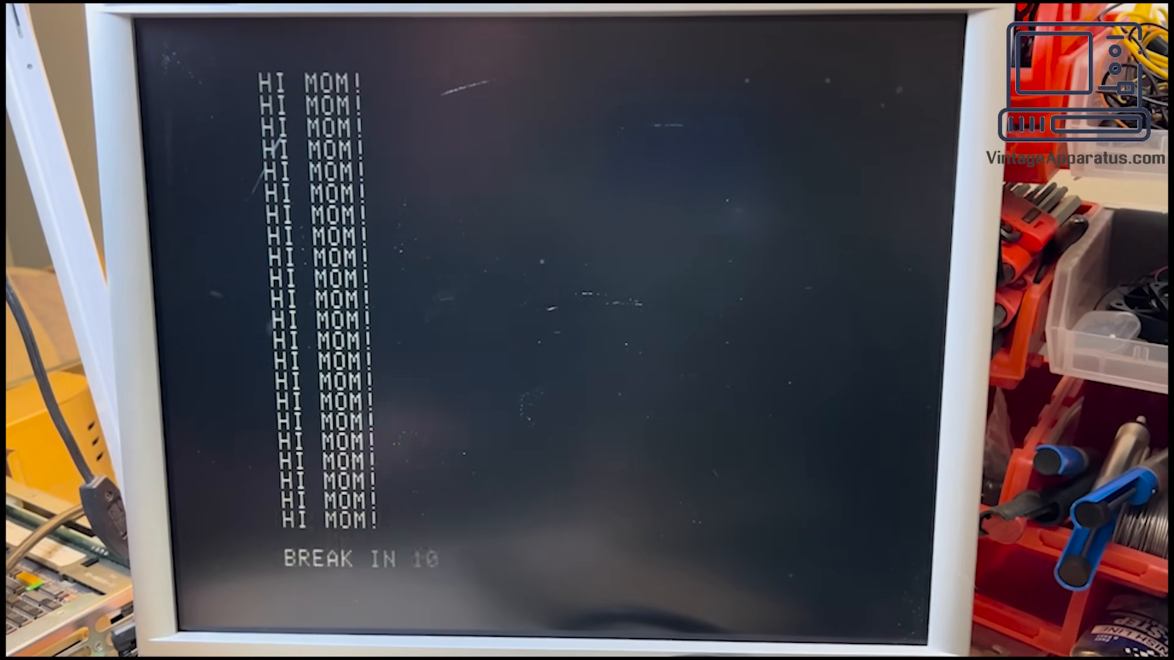
pyautogui.write('LIST')
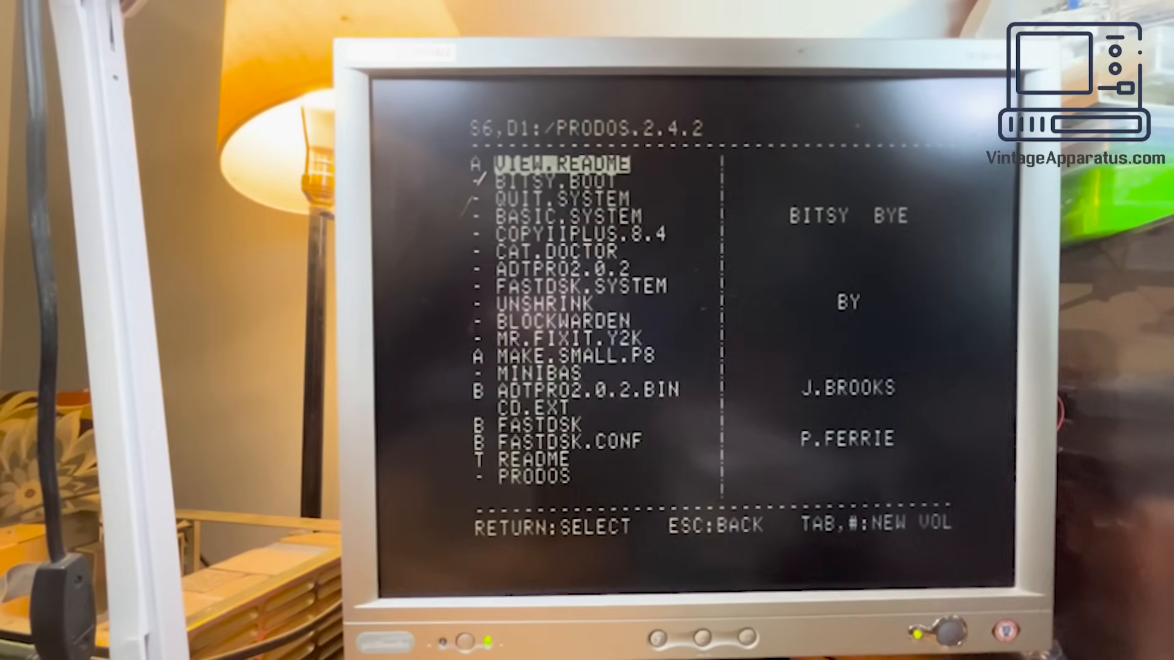
# - Launch ProDOS BASIC from the Bitsy Bye file list and run CATALOG on the disk
pyautogui.press('Down')
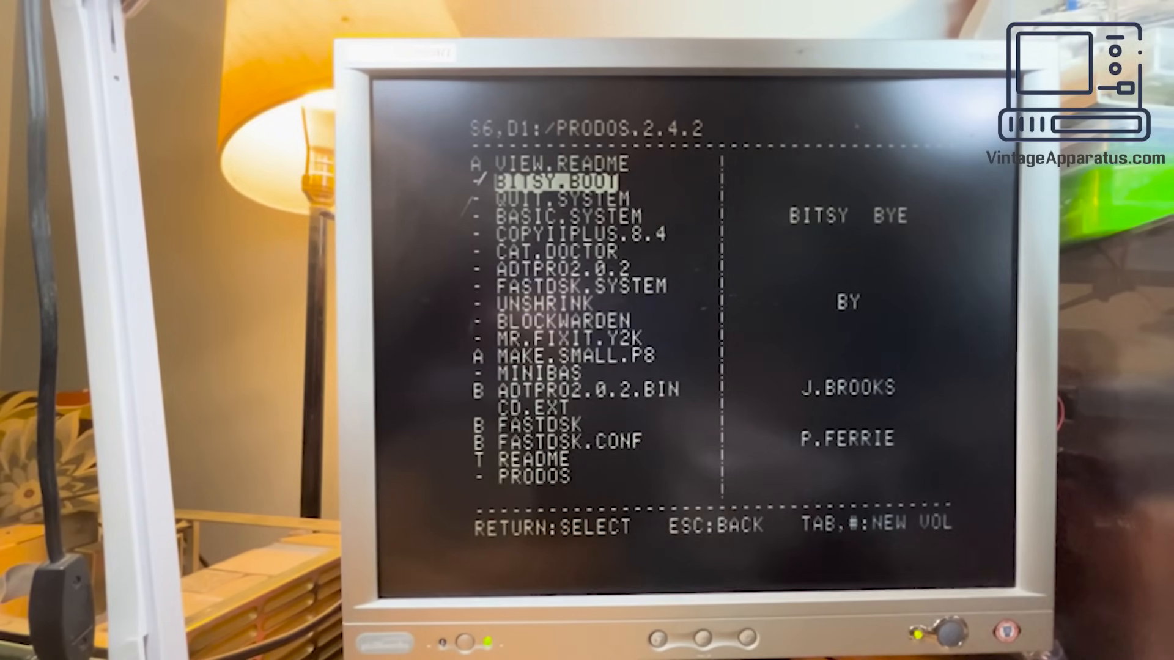
pyautogui.press('down')
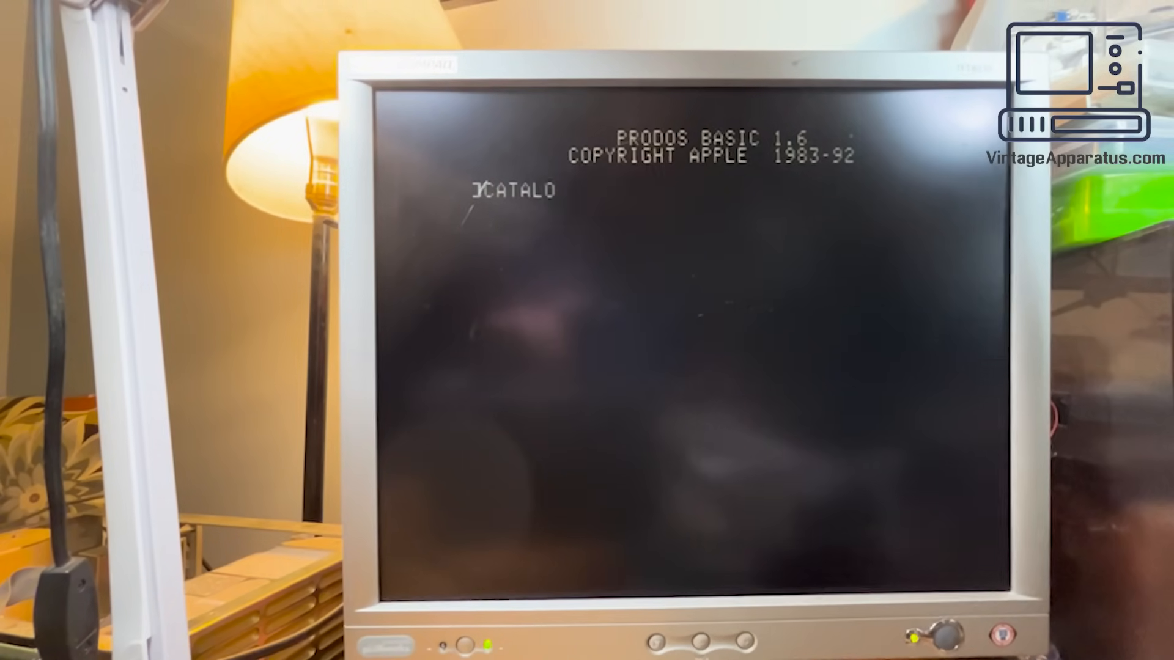
pyautogui.write('G')
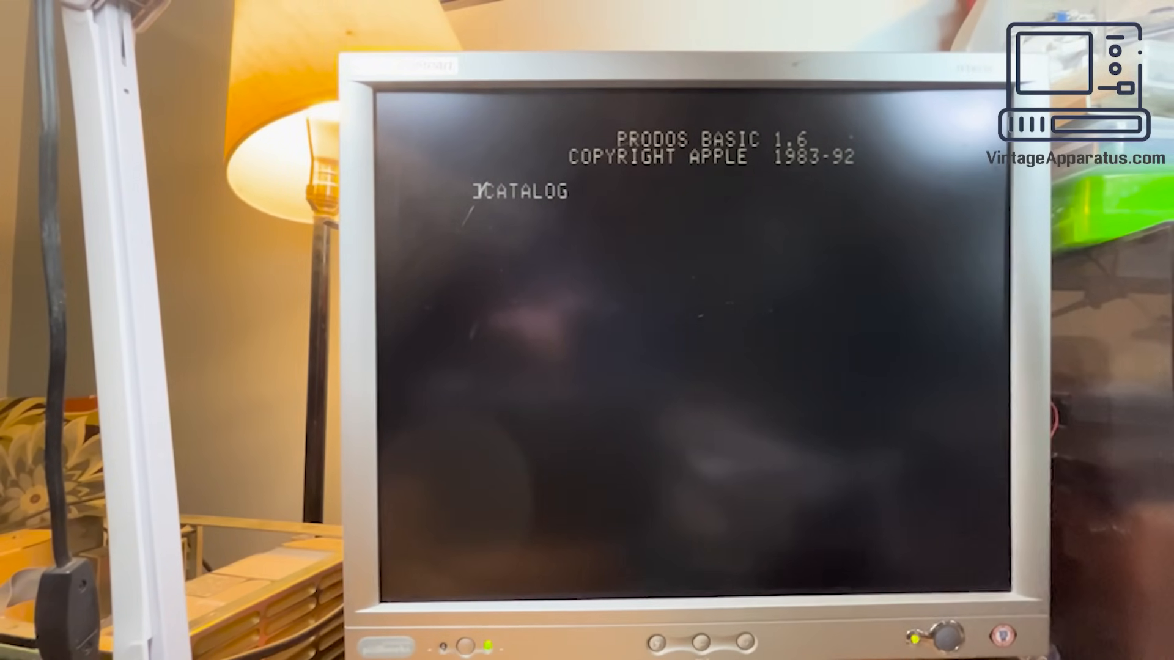
pyautogui.press('enter')
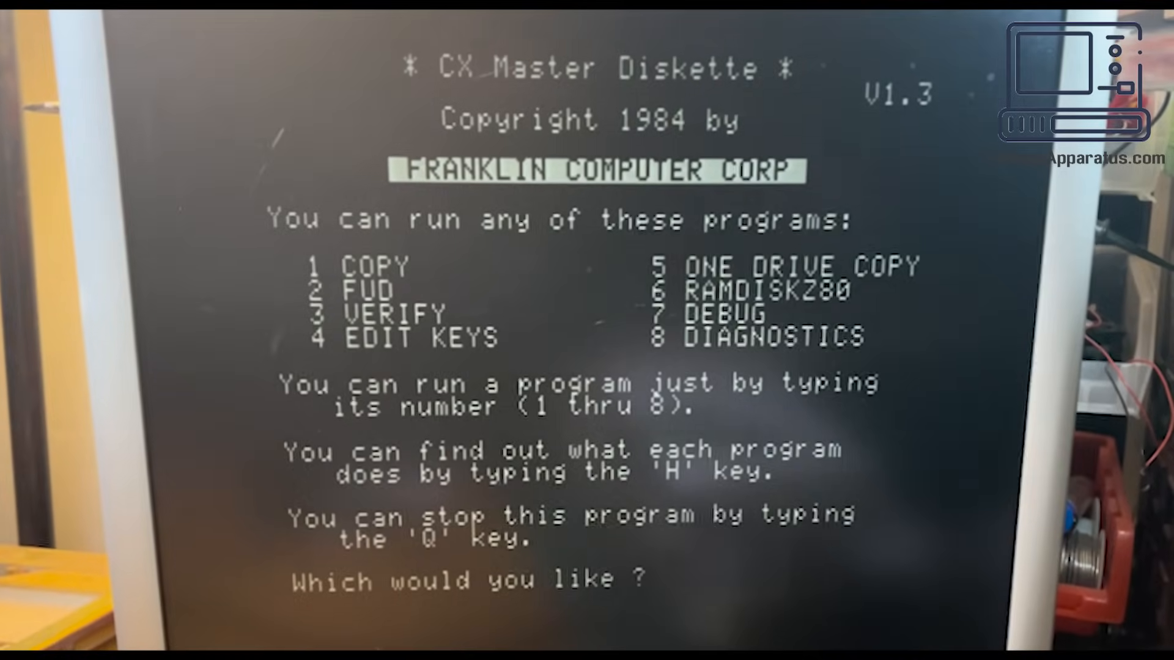
# - Choose option 8 to run DIAGNOSTICS from the CX Master Diskette menu
pyautogui.write('8')
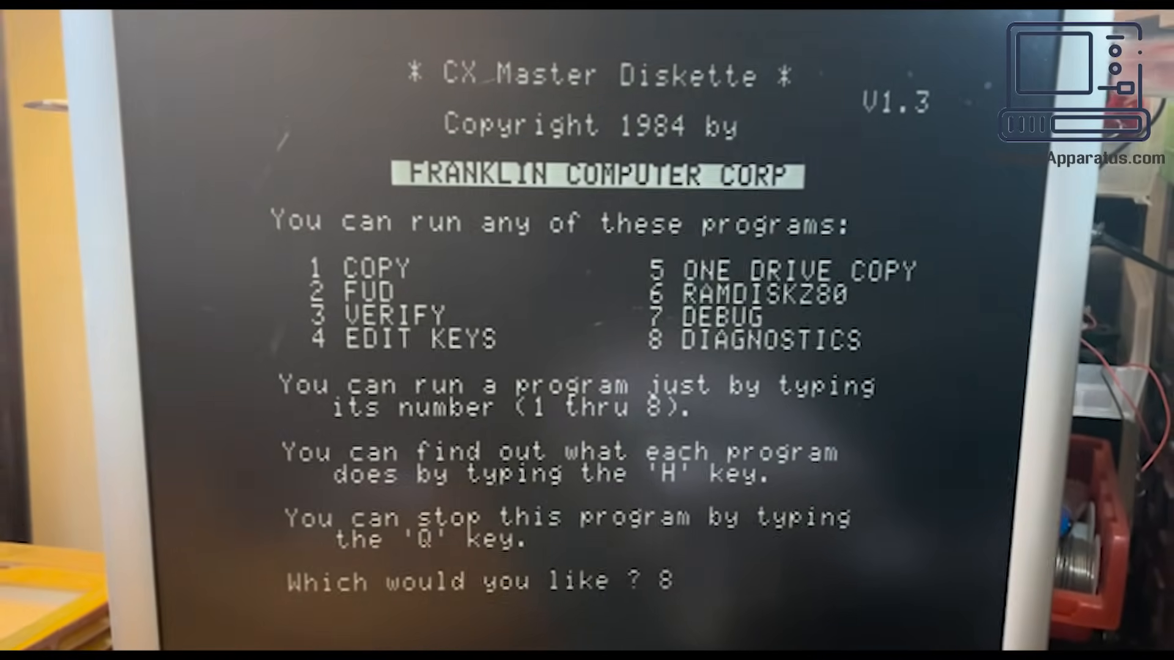
pyautogui.press('Return')
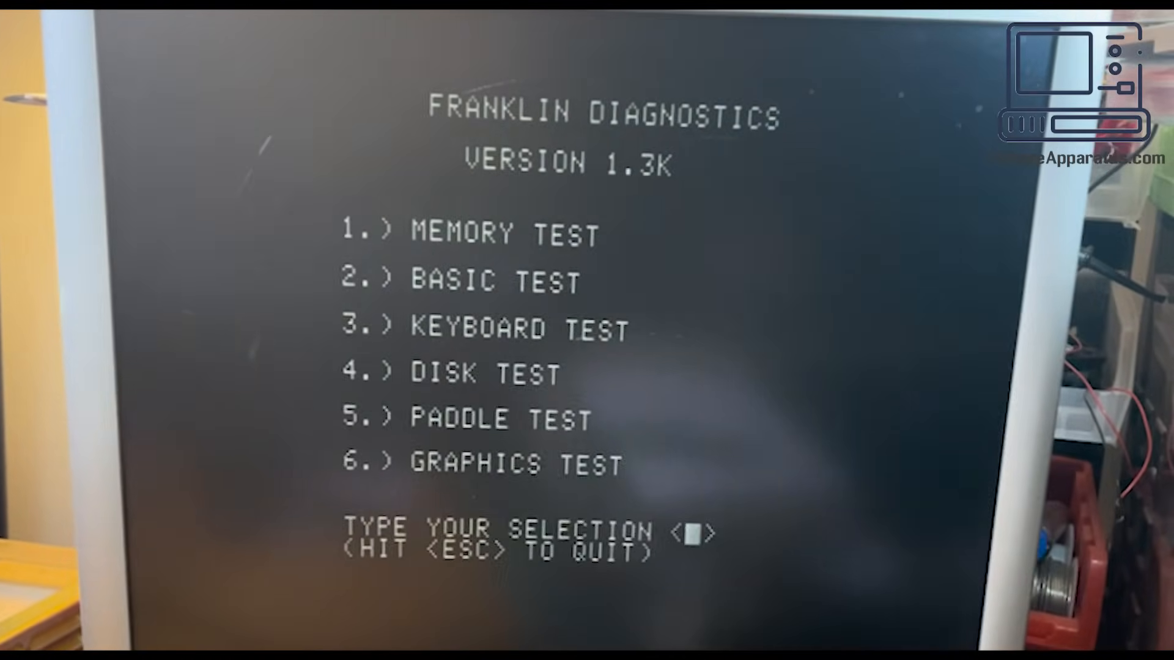
pyautogui.write('6')
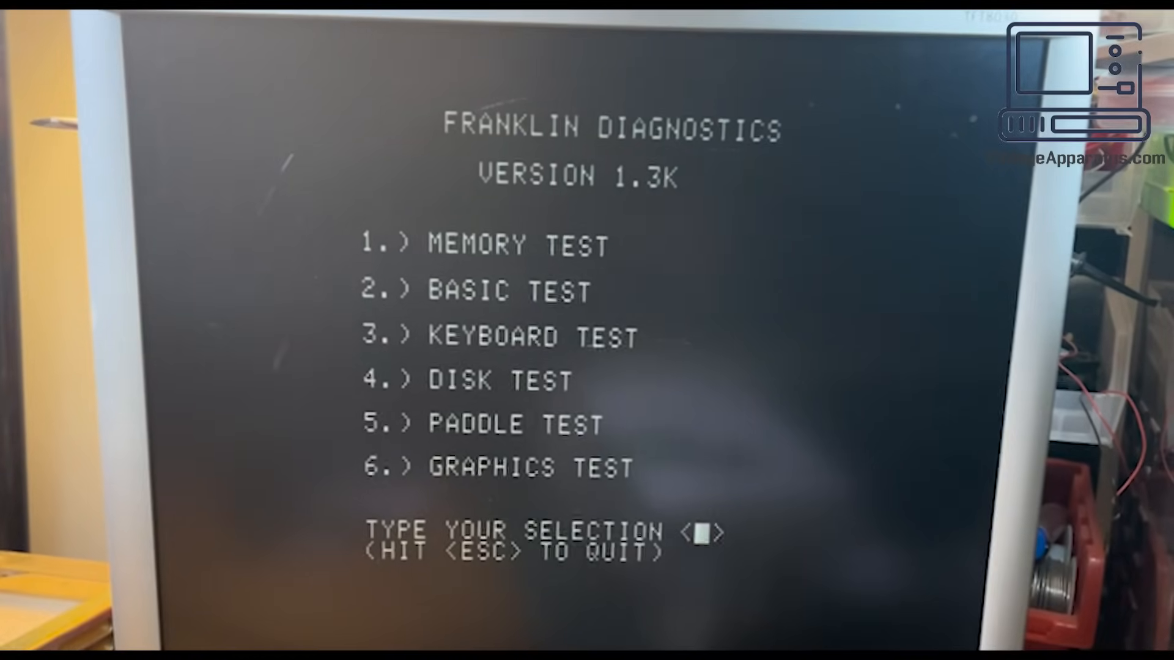
# - Leave Franklin Diagnostics and let CP/M 2.2 boot to its A> prompt
pyautogui.write('3')
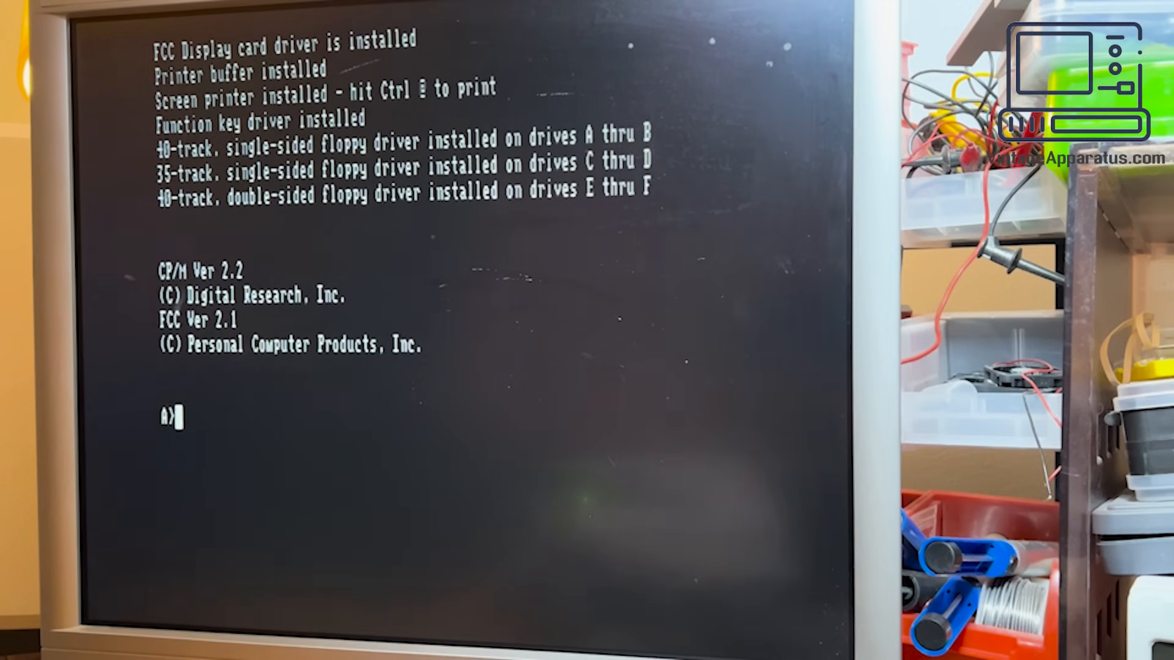
# - Run DIR at the A> prompt to list drive A's files
pyautogui.write('DIR')
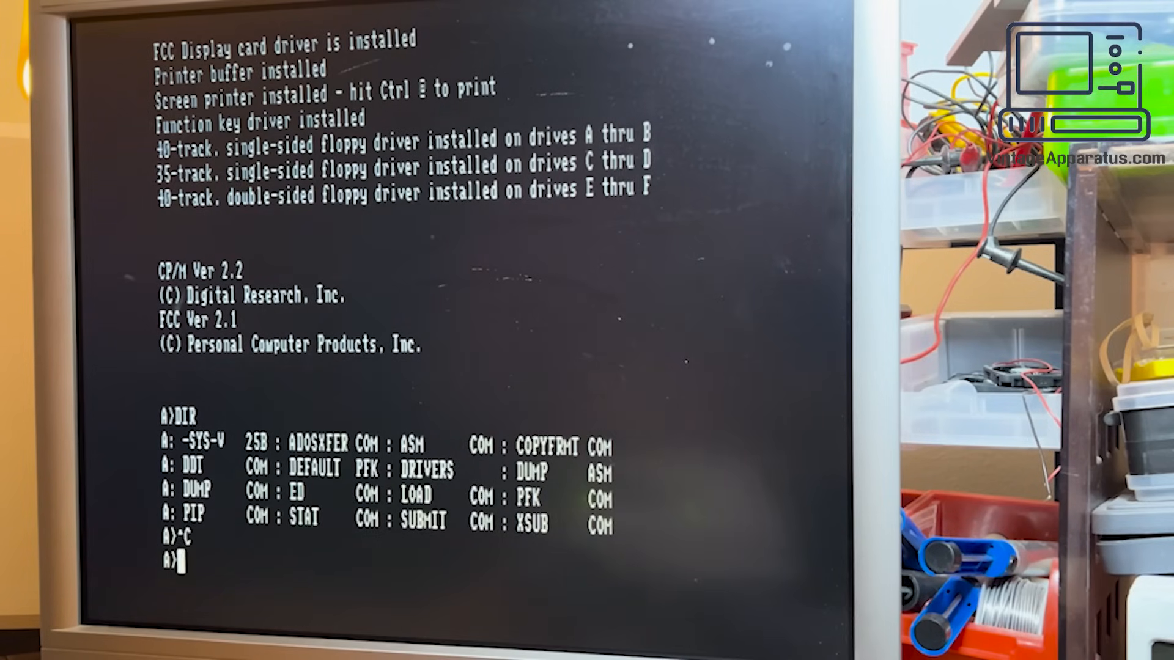
# - Start Turbo Pascal from the A> prompt and reach its work file request
pyautogui.write('DIR')
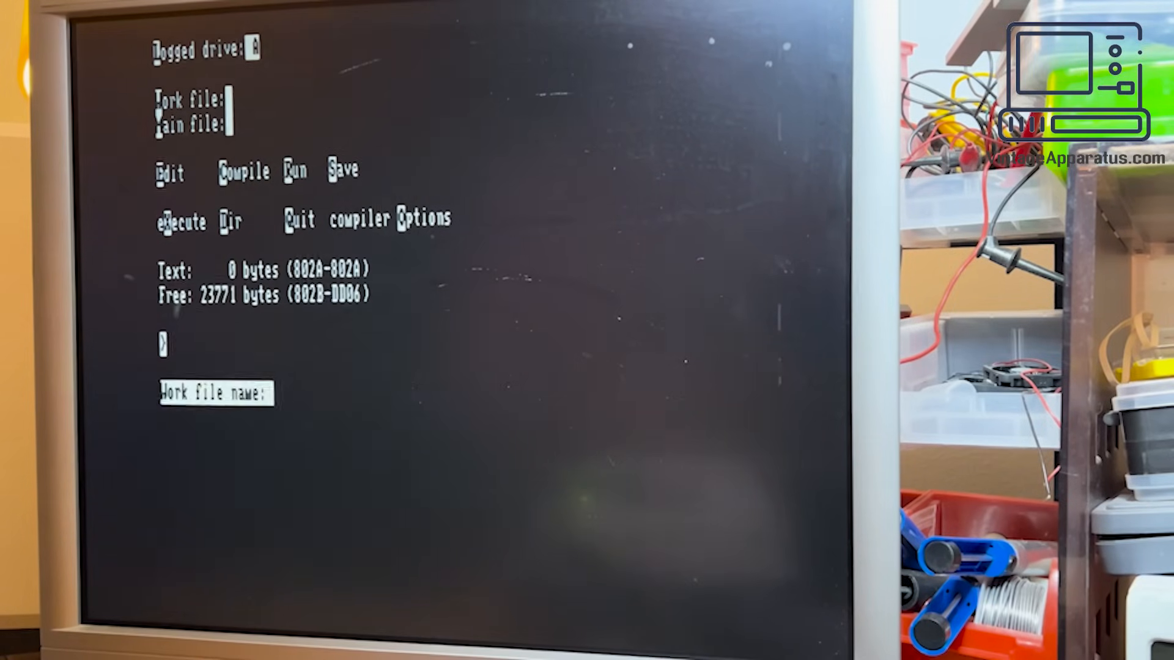
# - Name the work file DAVE and type Program DaveTest;, Begin and a WriteLn("Hi mow!"); line
pyautogui.write('DAVE')
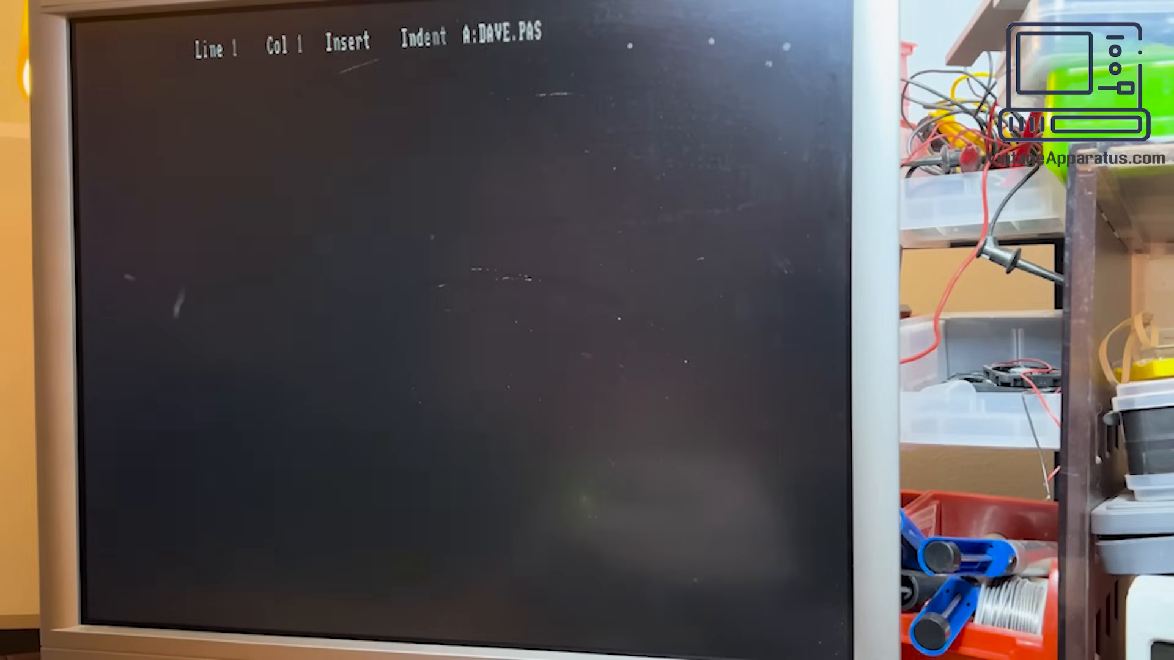
pyautogui.write('Program')
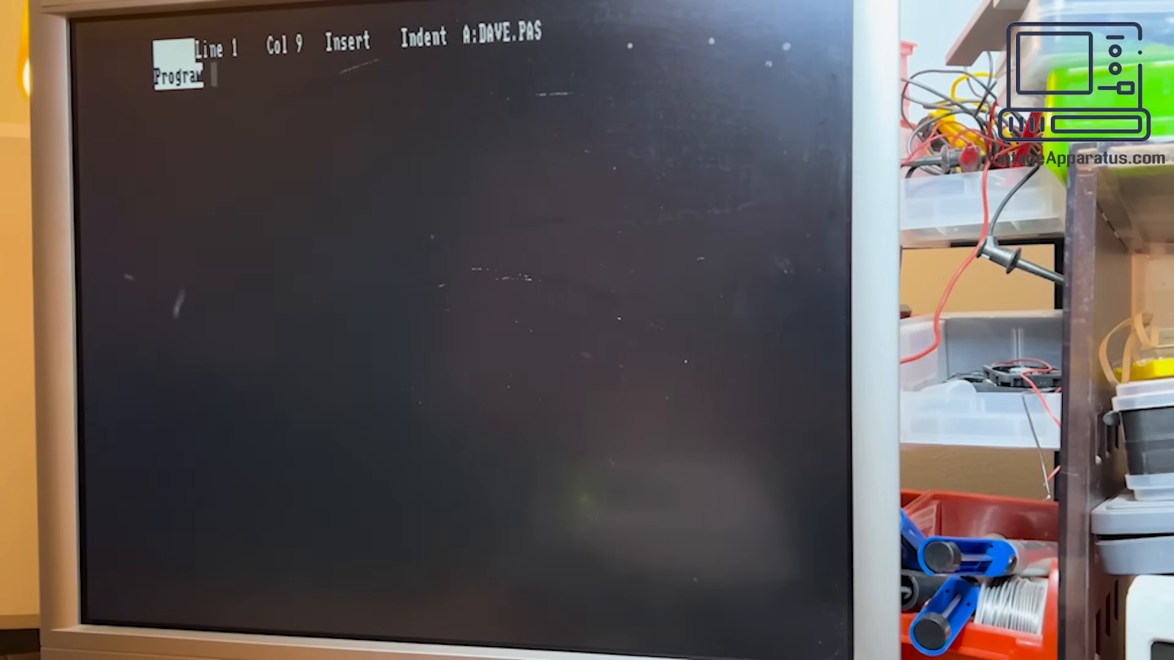
pyautogui.write('DaveTest;')
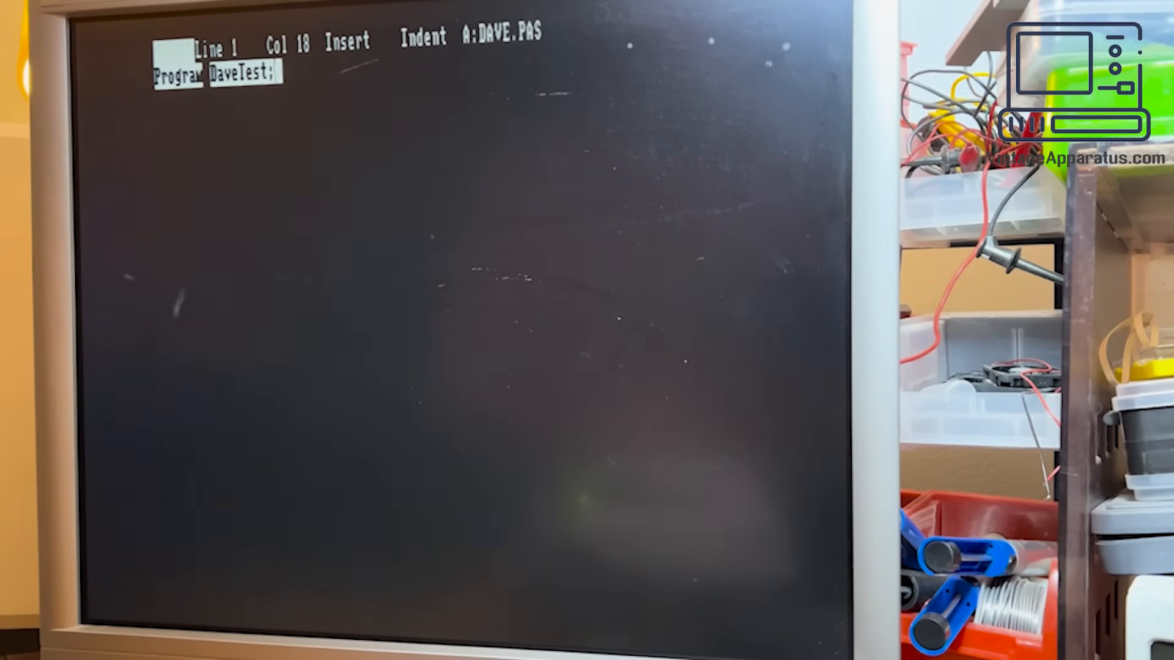
pyautogui.write('Begin')
pyautogui.write('WriteLn("Hi wow!')
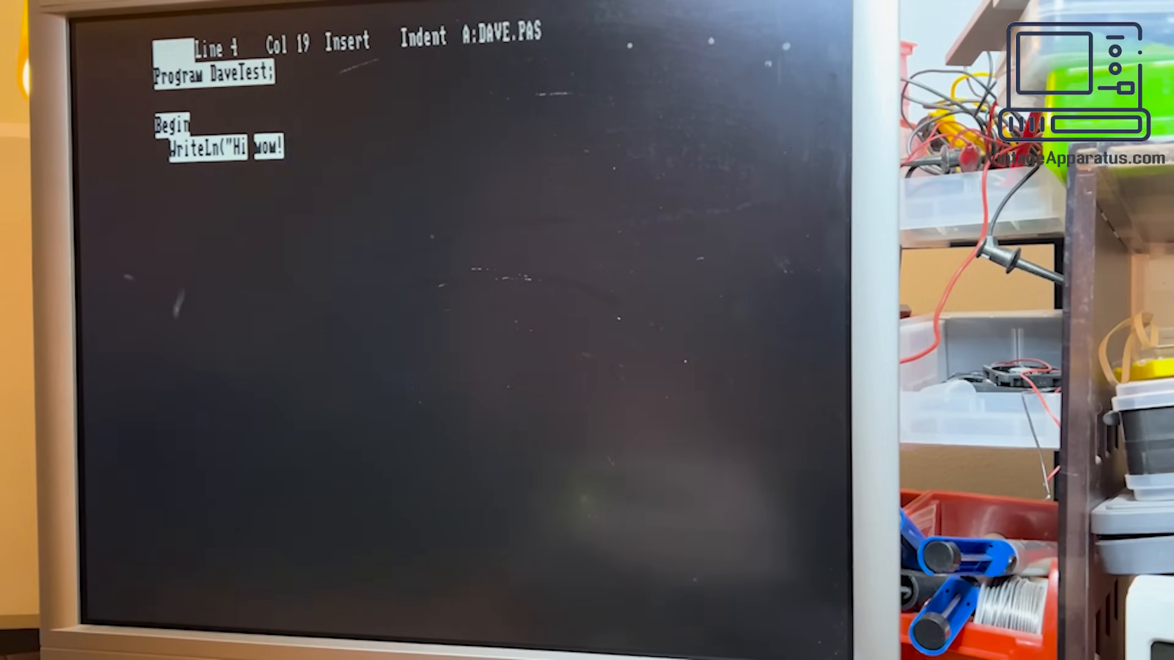
pyautogui.write('");')
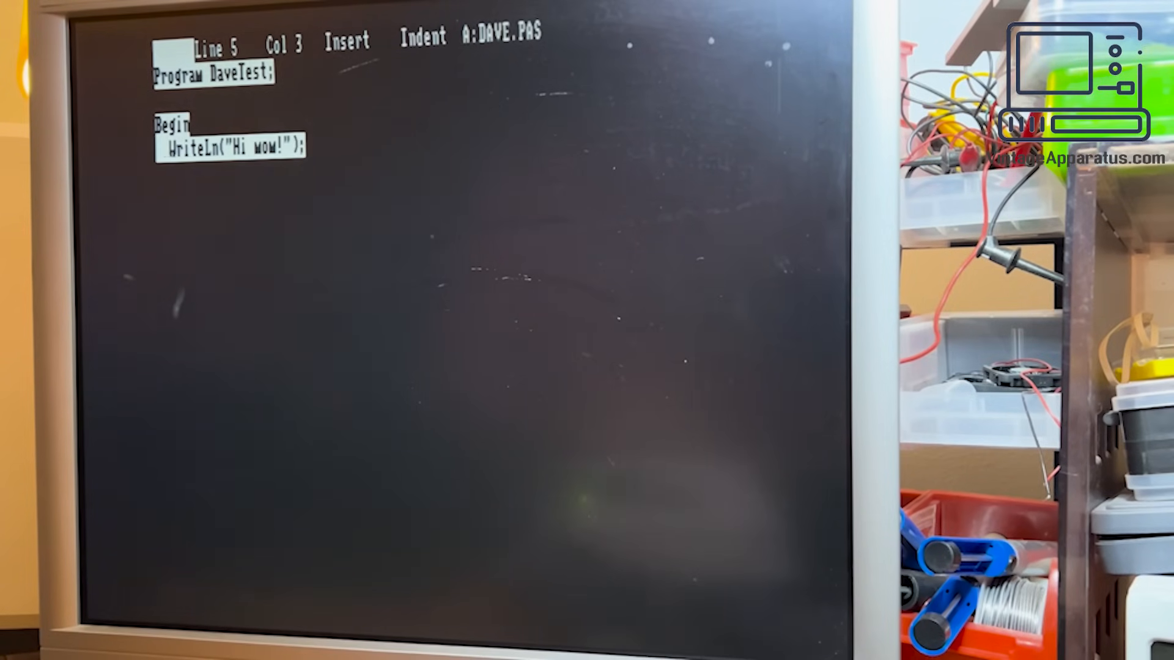